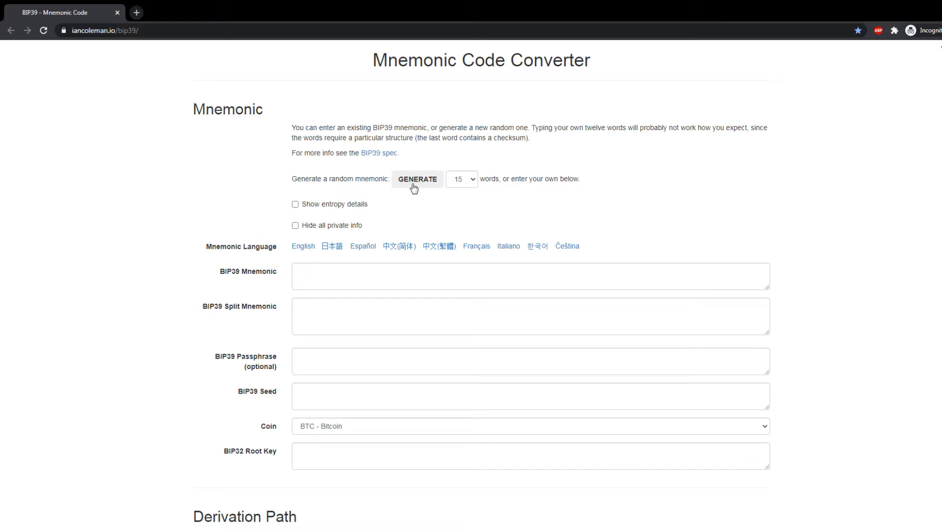
# Generate a random mnemonic, regenerate it at 18 words, and select the new phrase.
pyautogui.click(417, 179)
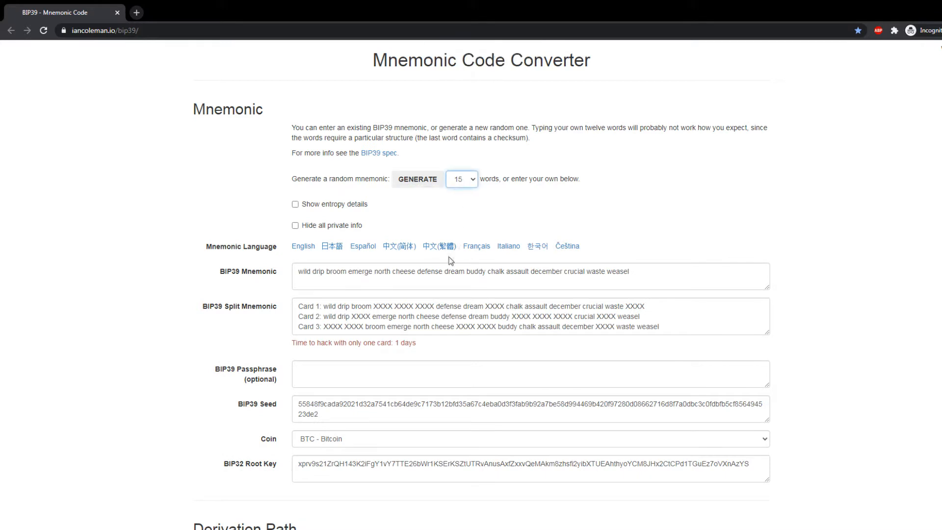
pyautogui.click(417, 178)
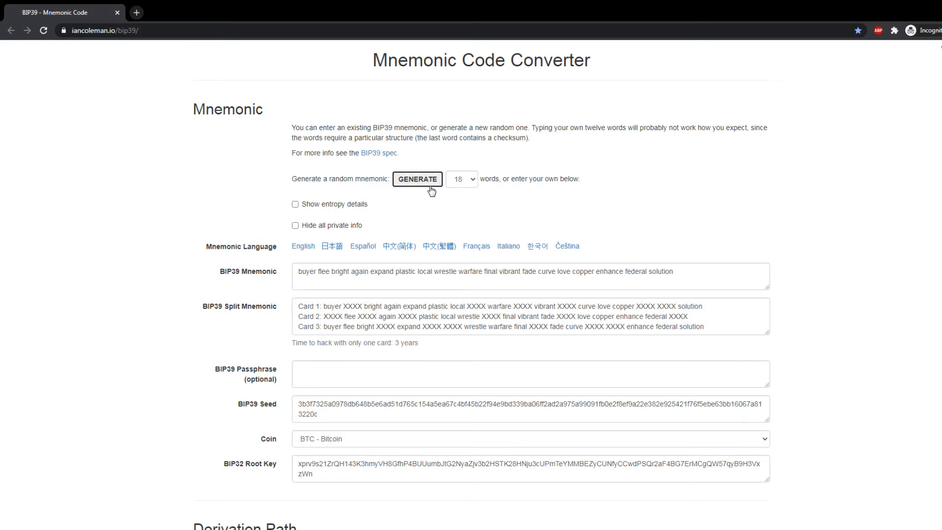
pyautogui.tripleClick(484, 271)
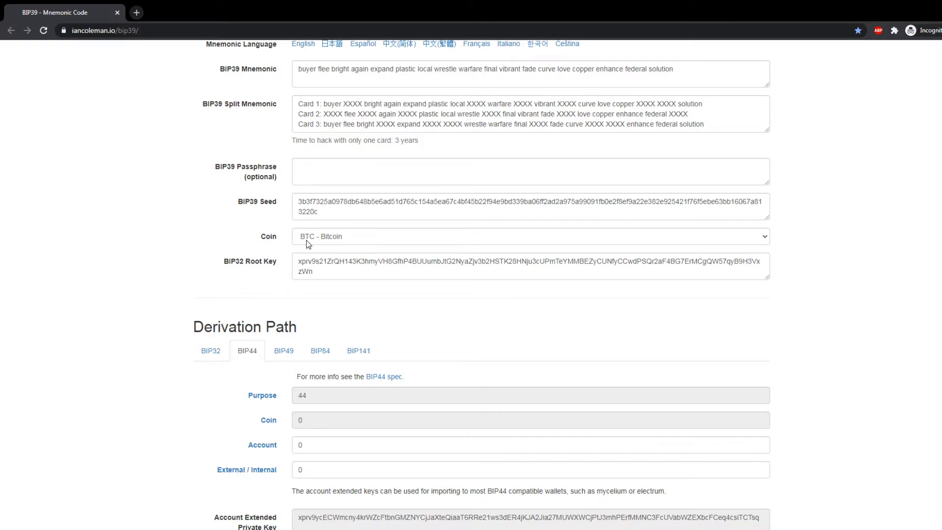
pyautogui.moveTo(170, 250)
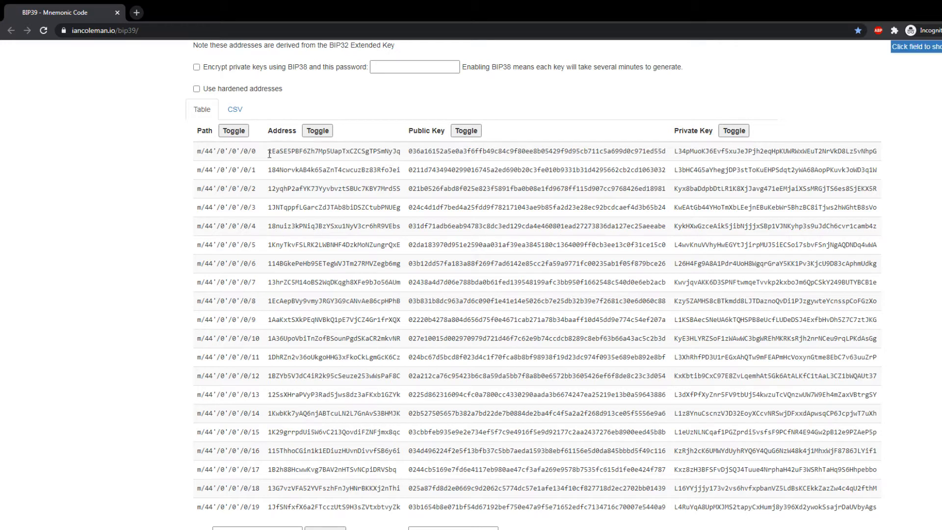
# Select the first derived Bitcoin BIP44 address, then scroll through the Derived Addresses table.
pyautogui.doubleClick(720, 152)
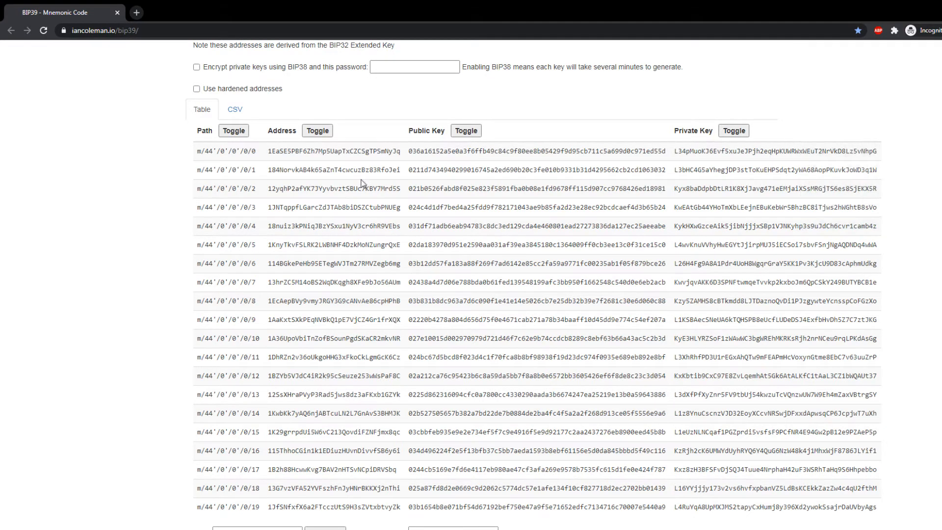
pyautogui.scroll(-3)
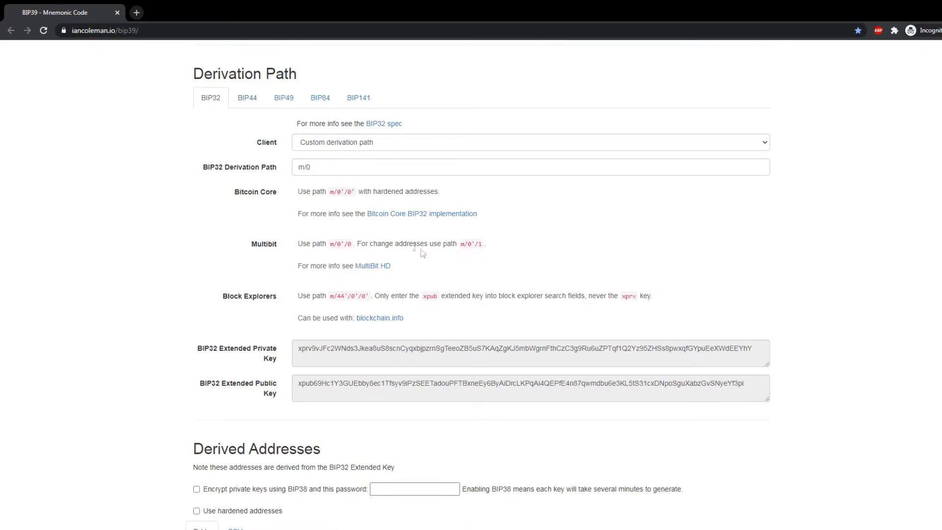
pyautogui.scroll(-3)
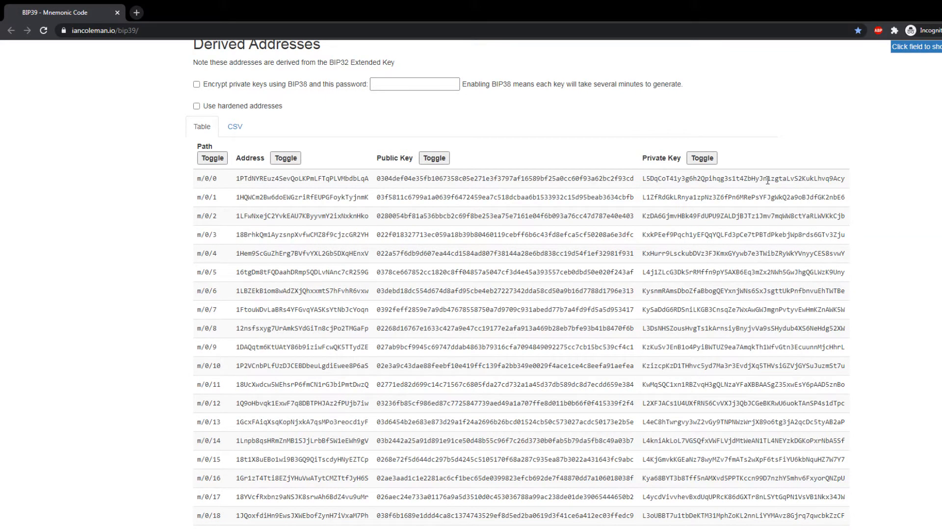
pyautogui.scroll(3)
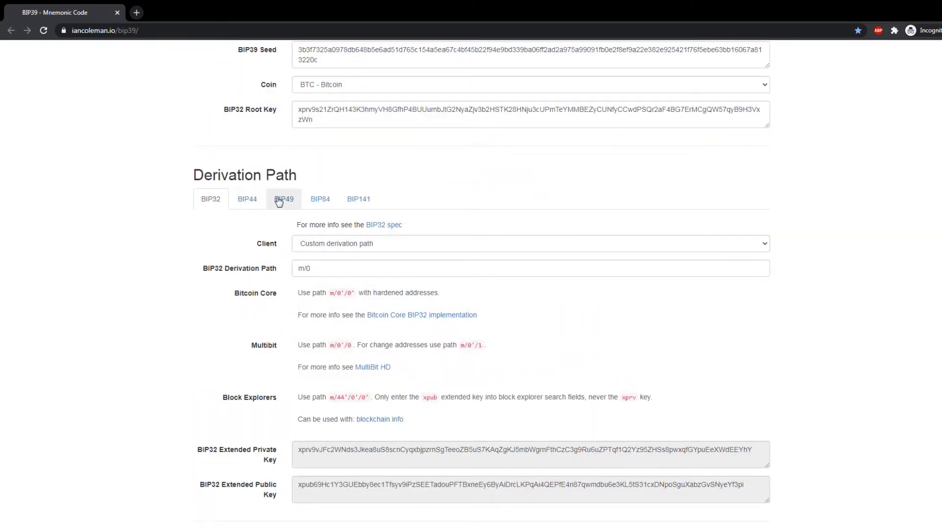
# View Bitcoin under the BIP49 derivation, then switch back to BIP44 (purpose 44).
pyautogui.click(283, 199)
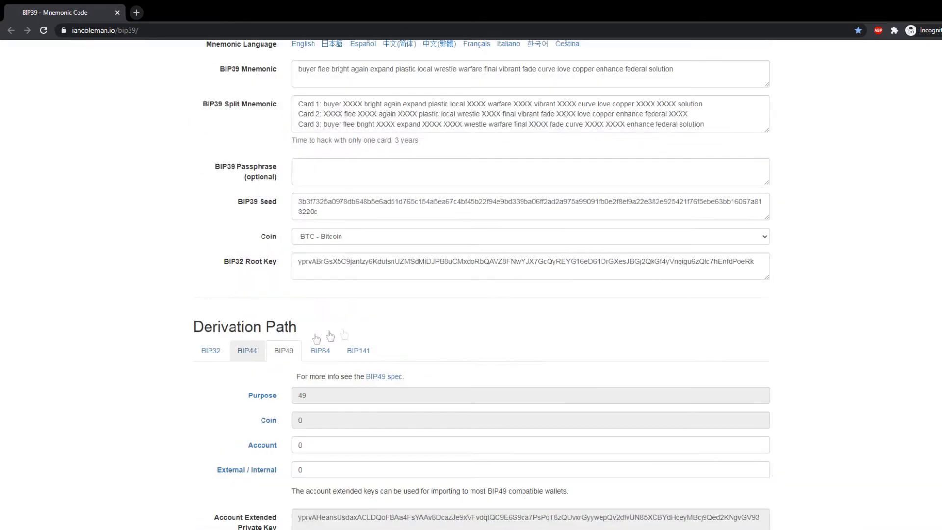
pyautogui.click(246, 350)
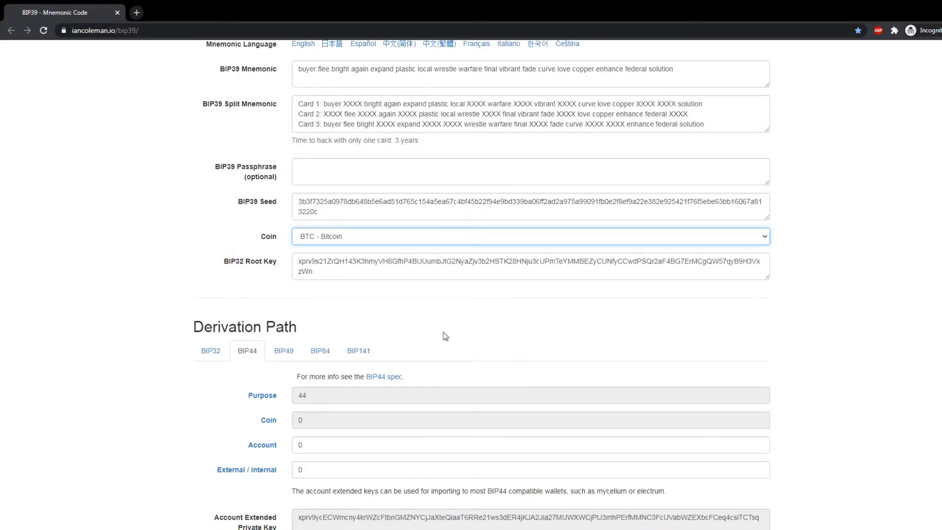
pyautogui.moveTo(367, 378)
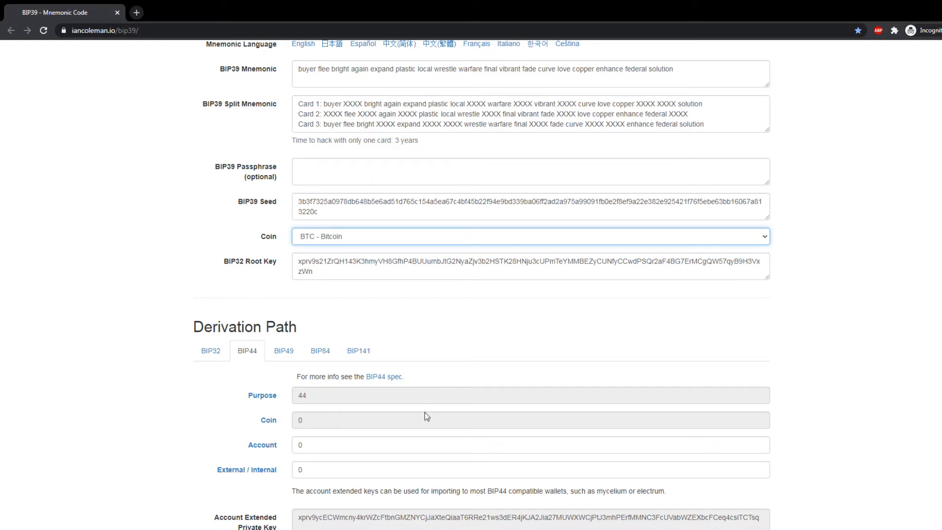
pyautogui.moveTo(426, 412)
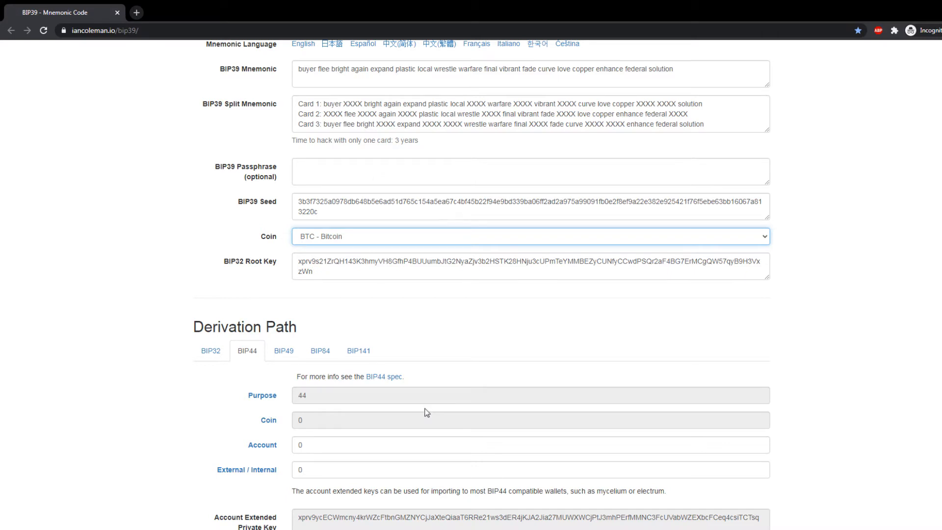
# Select ETH - Ethereum and review addresses derived from m/44'/60'/0'/0/0.
pyautogui.click(530, 235)
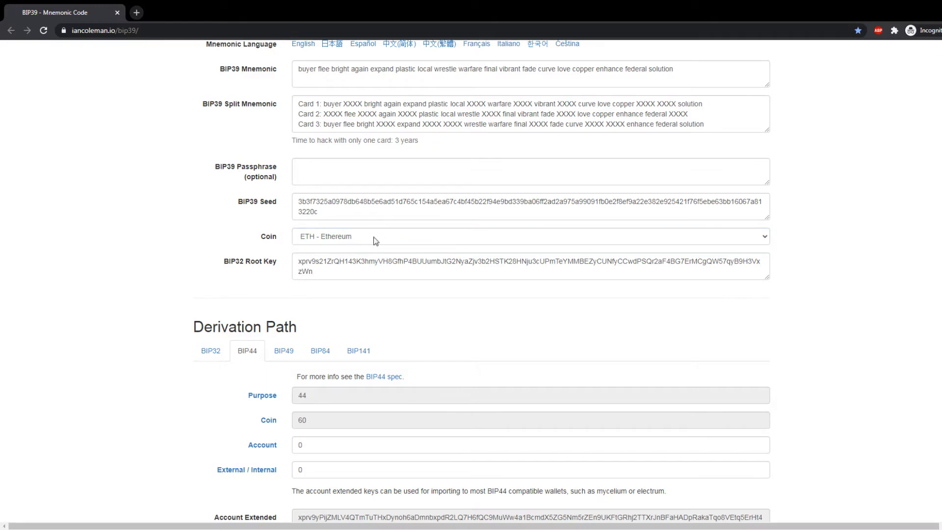
pyautogui.scroll(-3)
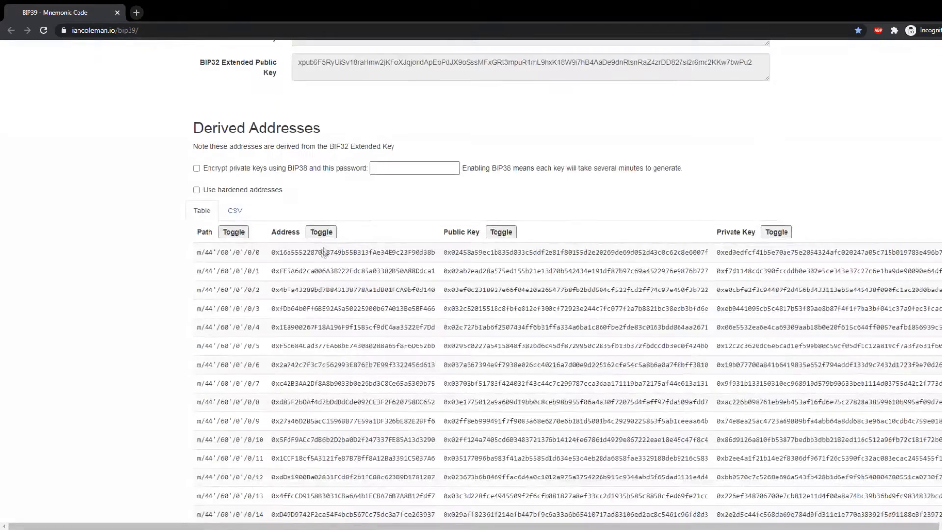
pyautogui.click(351, 252)
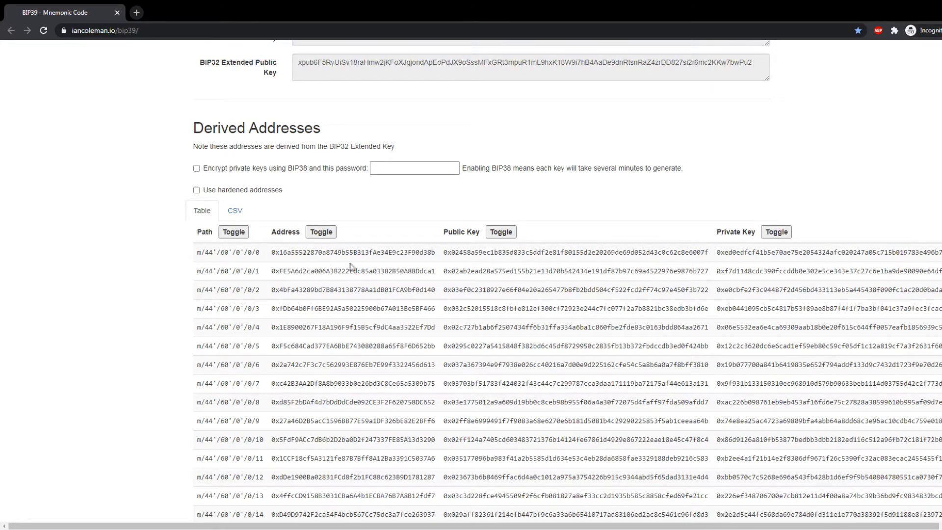
pyautogui.scroll(3)
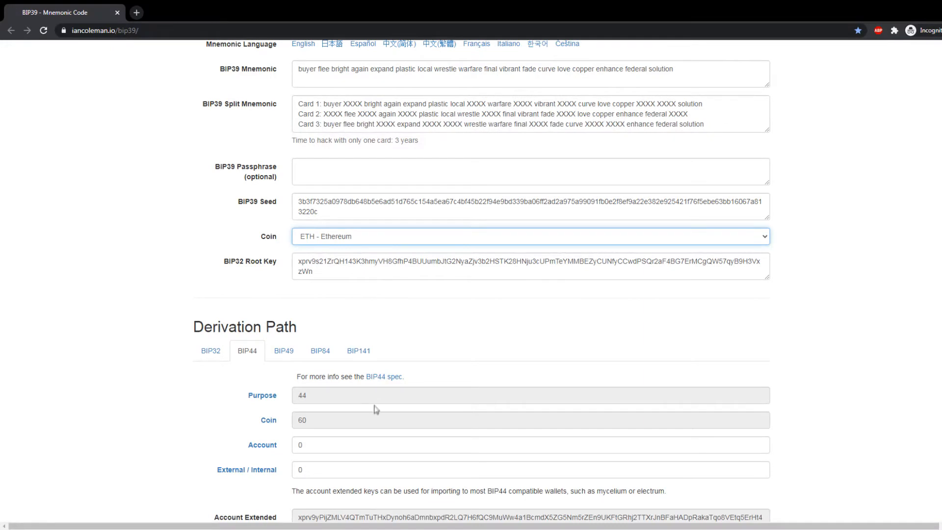
# Scroll down to the Ethereum Classic coin type 61 account extended keys.
pyautogui.scroll(-3)
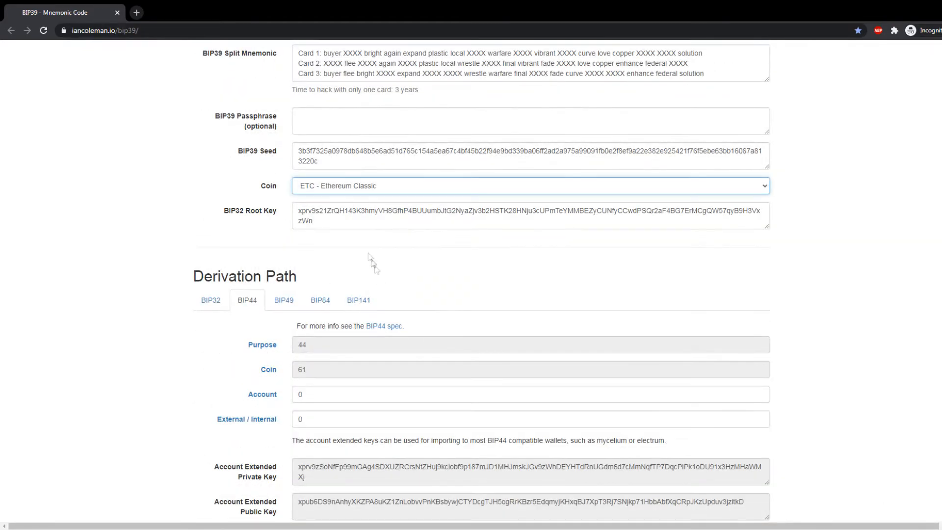
pyautogui.moveTo(444, 268)
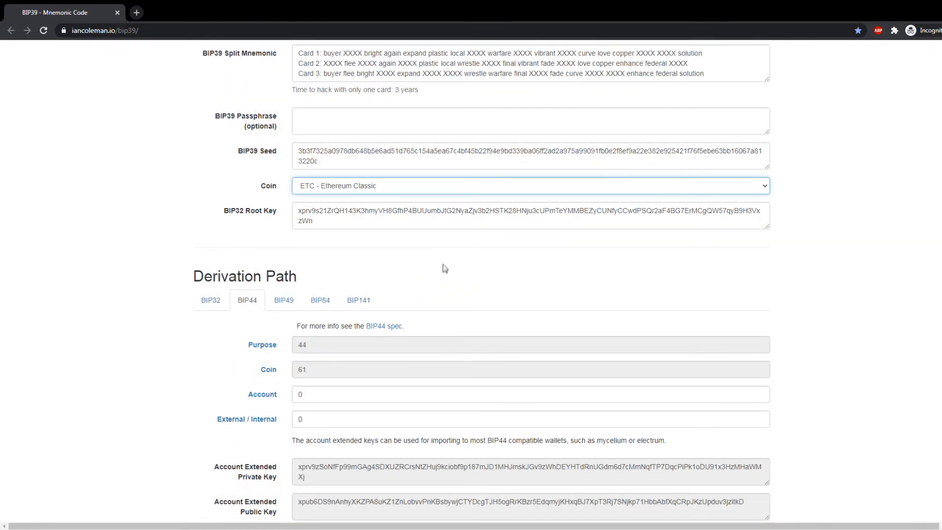
# Select LTC - Litecoin and review its BIP49 addresses, selecting the first derived address.
pyautogui.click(530, 185)
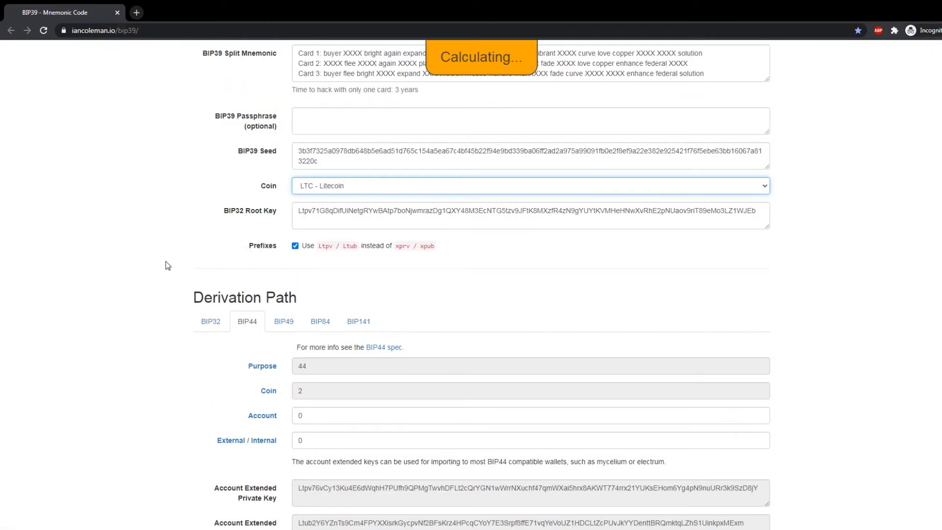
pyautogui.scroll(-3)
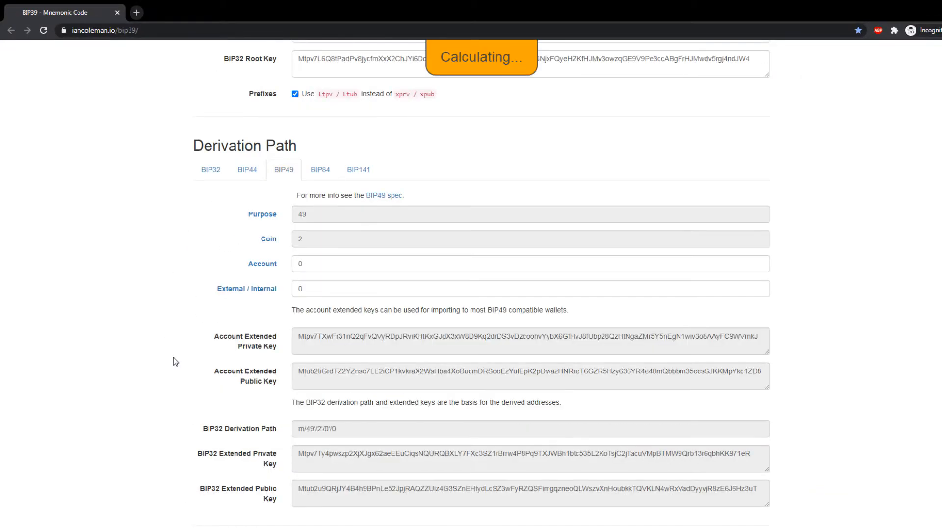
pyautogui.scroll(-3)
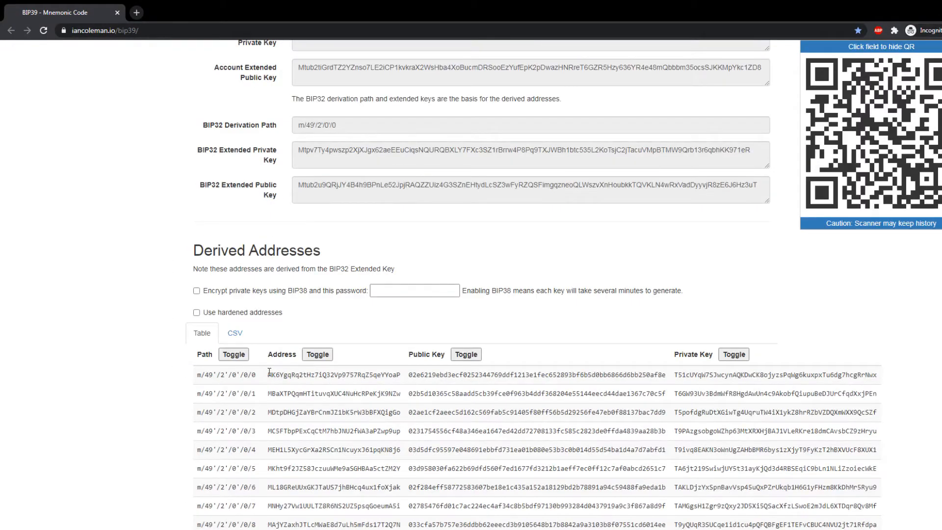
pyautogui.doubleClick(324, 375)
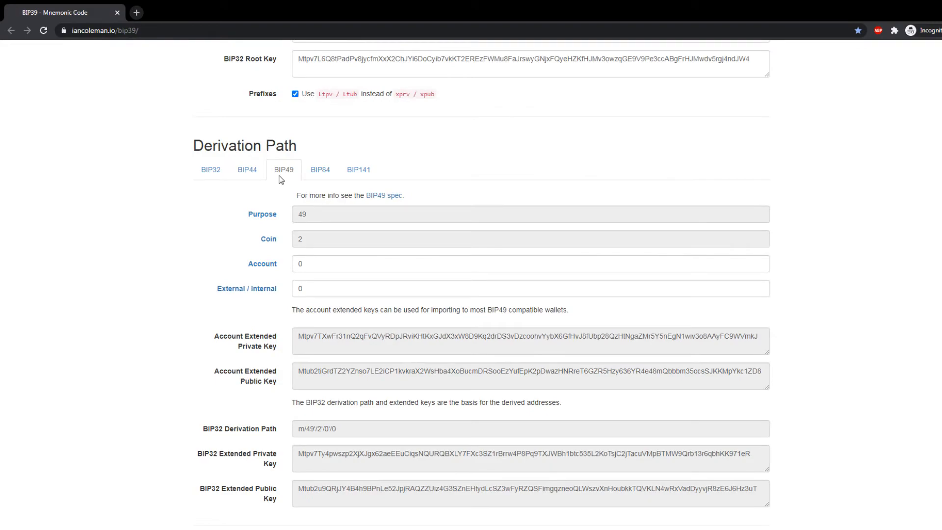
pyautogui.scroll(3)
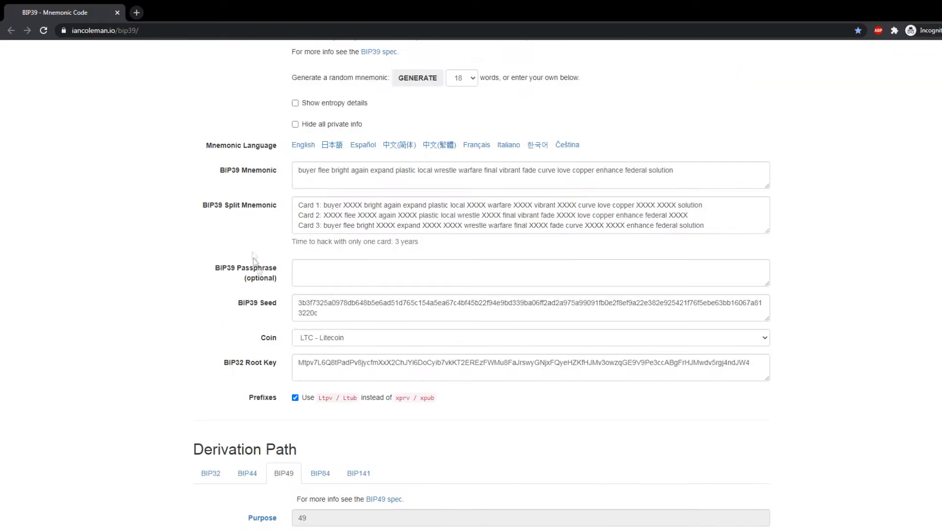
pyautogui.scroll(-3)
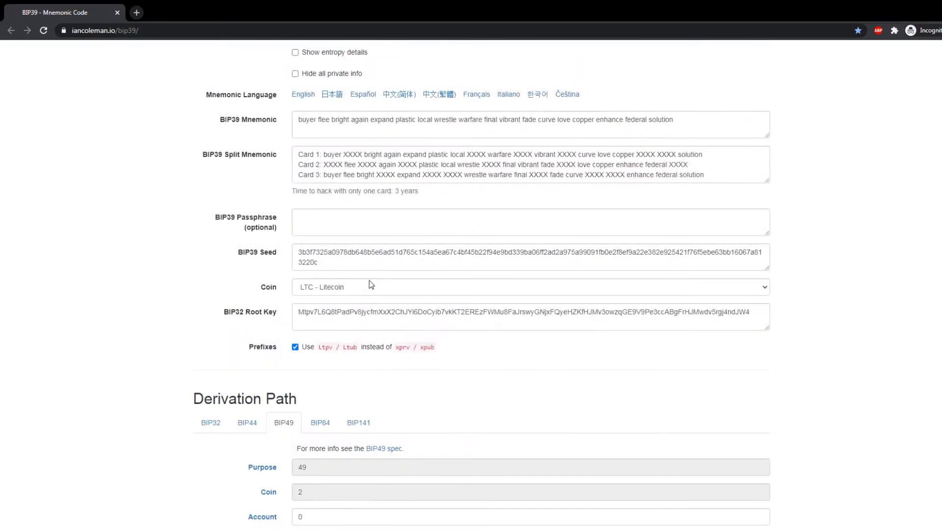
# Select GRS - Groestlcoin and list its BIP44 coin type 17 addresses, then choose BIP32.
pyautogui.click(529, 287)
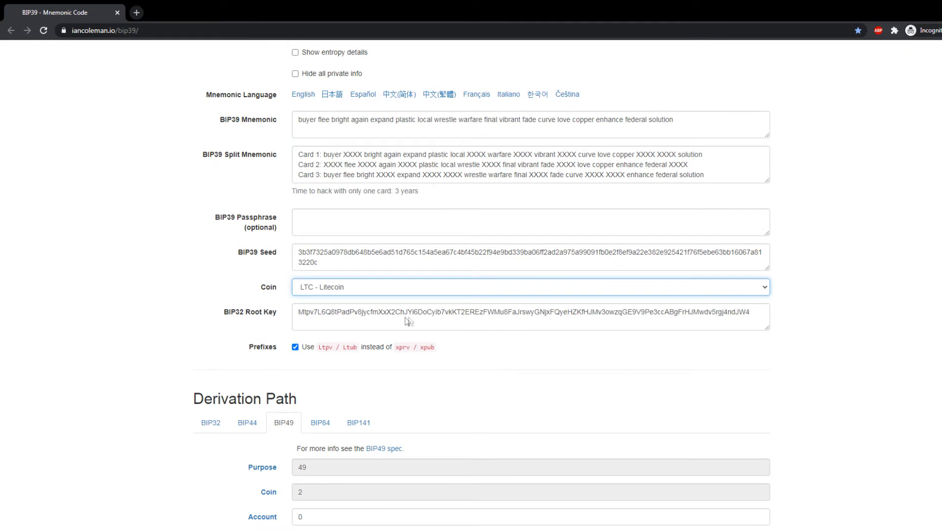
pyautogui.moveTo(431, 332)
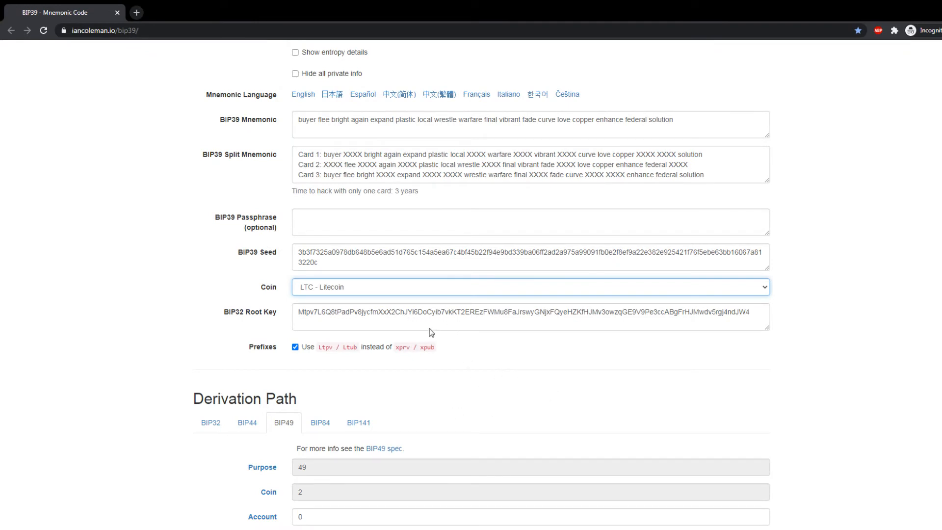
pyautogui.click(529, 286)
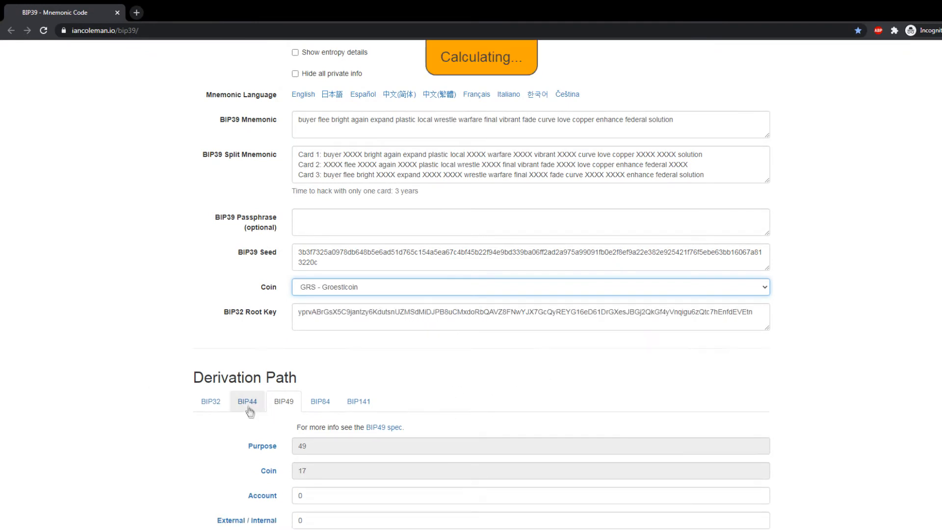
pyautogui.click(246, 402)
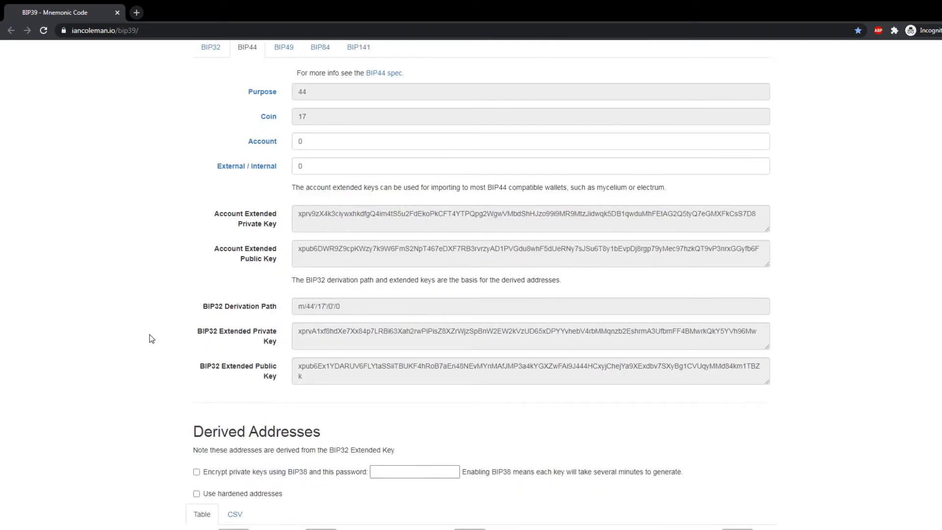
pyautogui.scroll(-3)
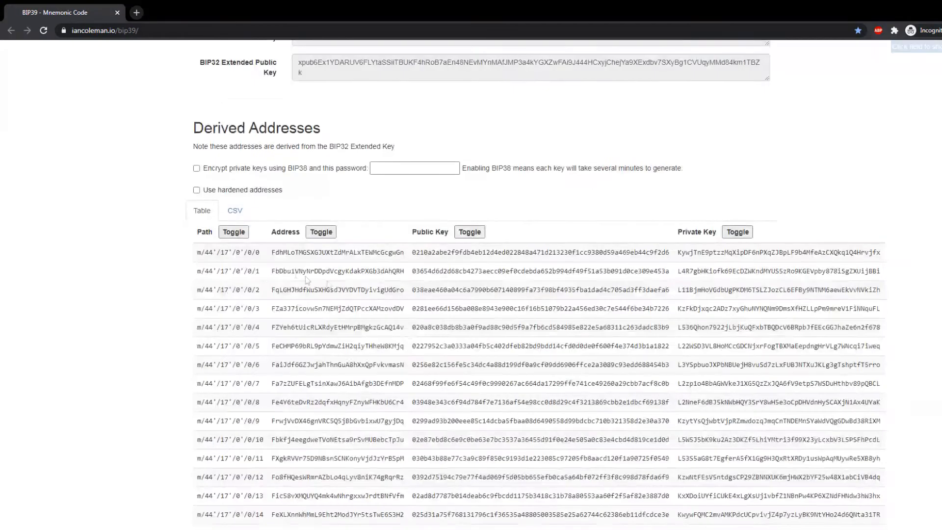
pyautogui.moveTo(267, 273)
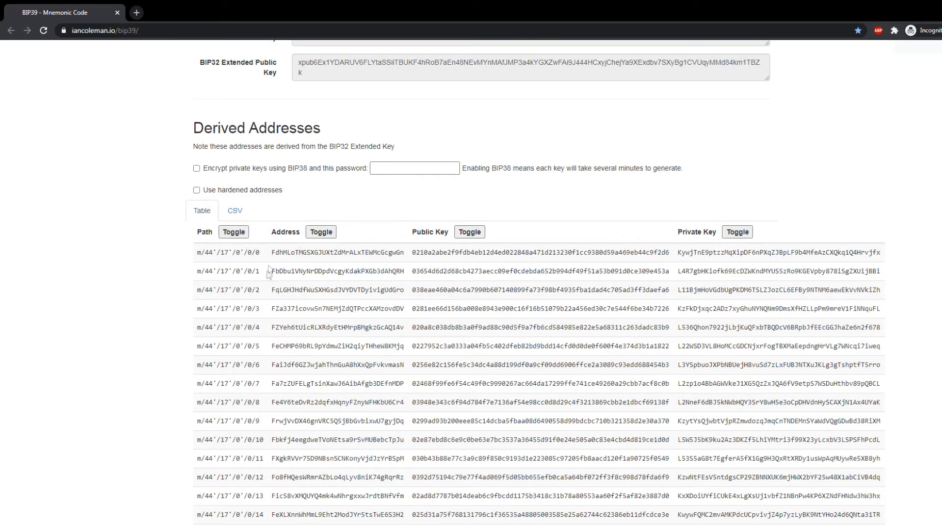
pyautogui.click(282, 147)
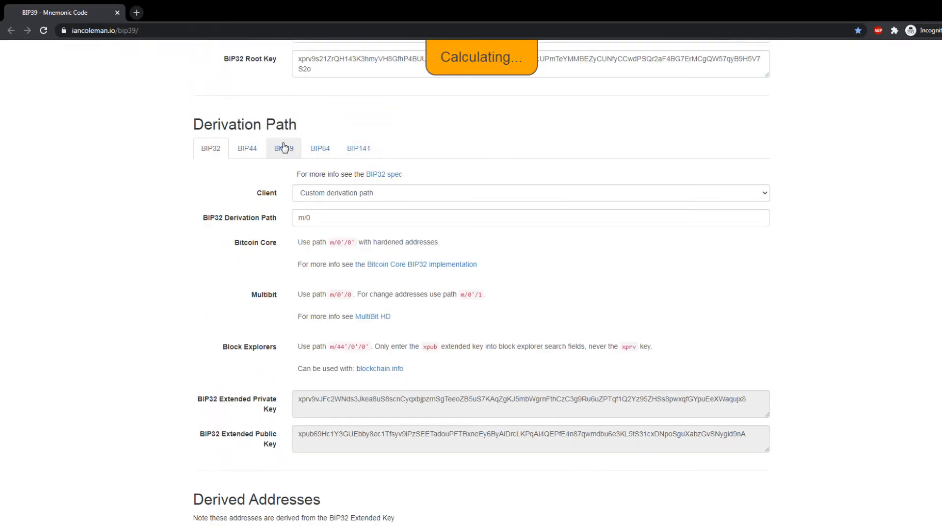
# Switch the Groestlcoin derivation standard to BIP49.
pyautogui.click(283, 148)
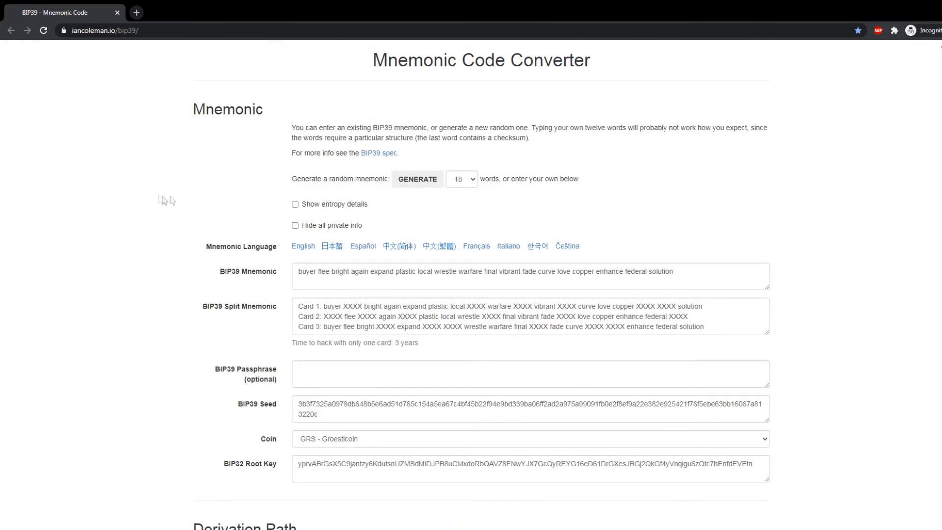
pyautogui.moveTo(159, 203)
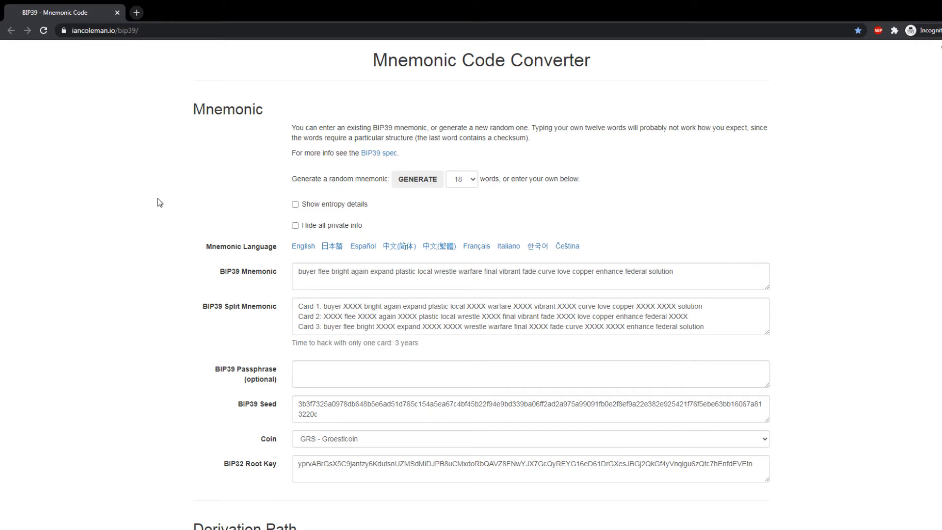
pyautogui.moveTo(187, 195)
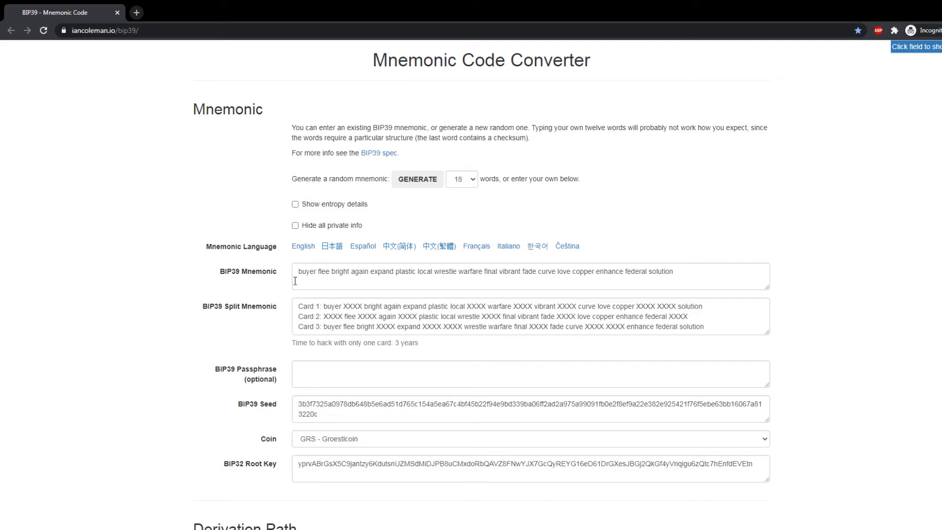
# Show the mnemonic's QR code and scroll down to the Derivation Path section.
pyautogui.click(529, 275)
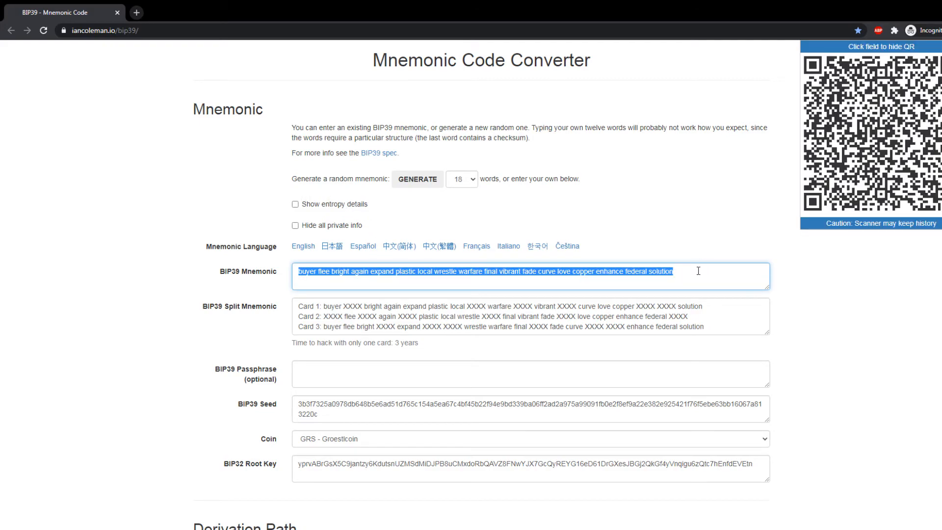
pyautogui.scroll(-3)
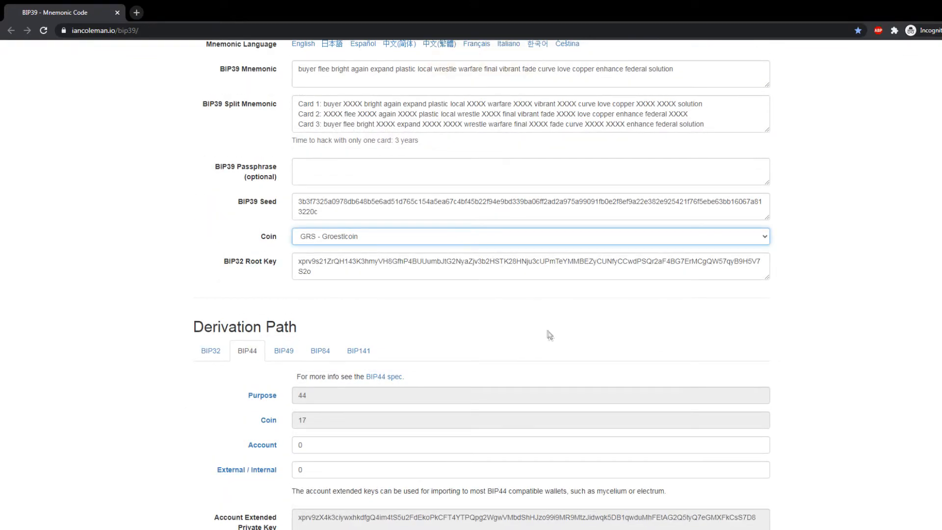
pyautogui.moveTo(587, 310)
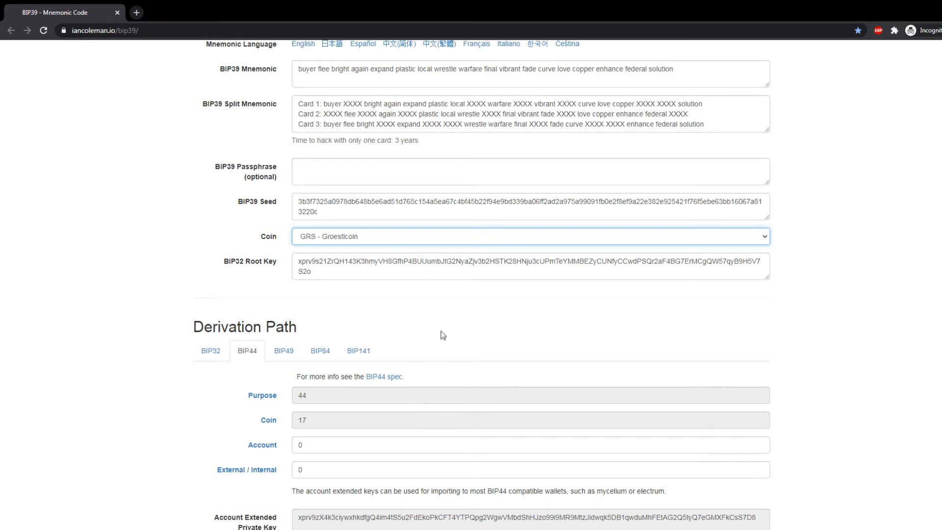
pyautogui.moveTo(378, 332)
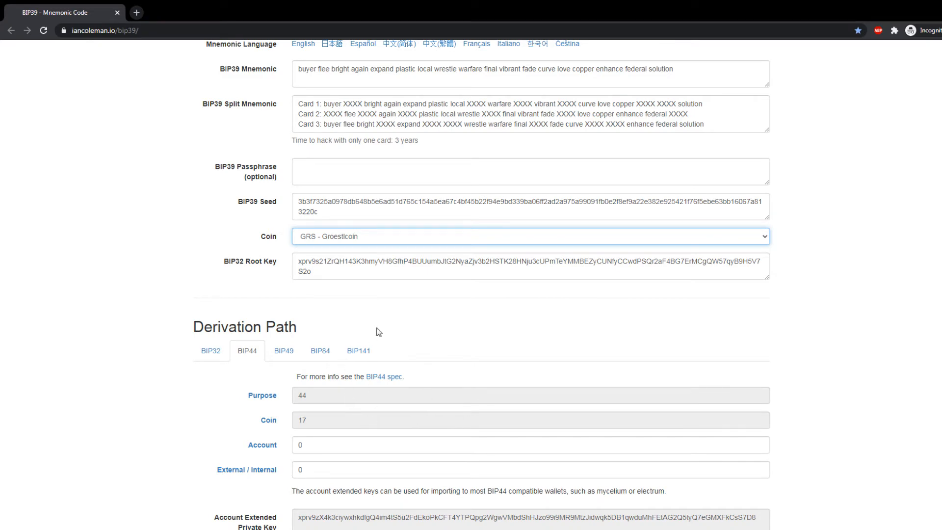
pyautogui.scroll(-3)
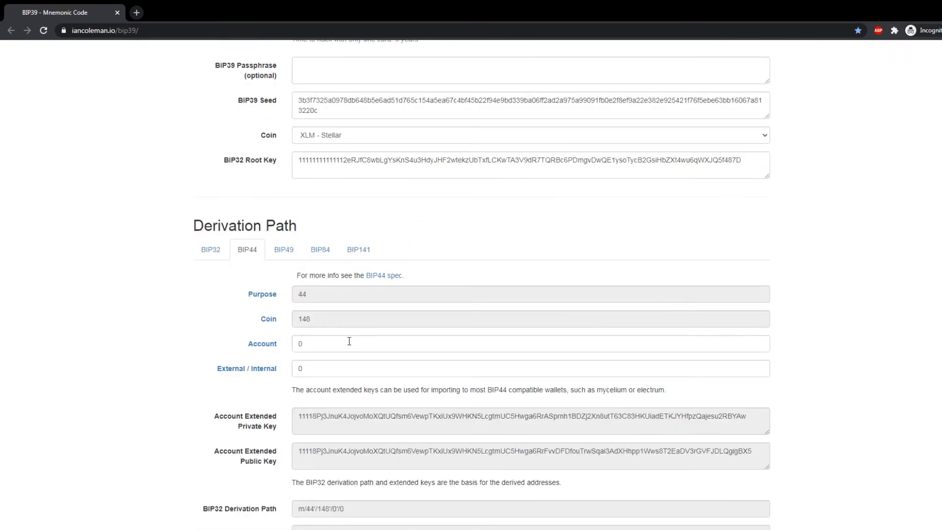
# Select XLM - Stellar and review its G-prefixed addresses under m/44'/148'/0'/0.
pyautogui.scroll(3)
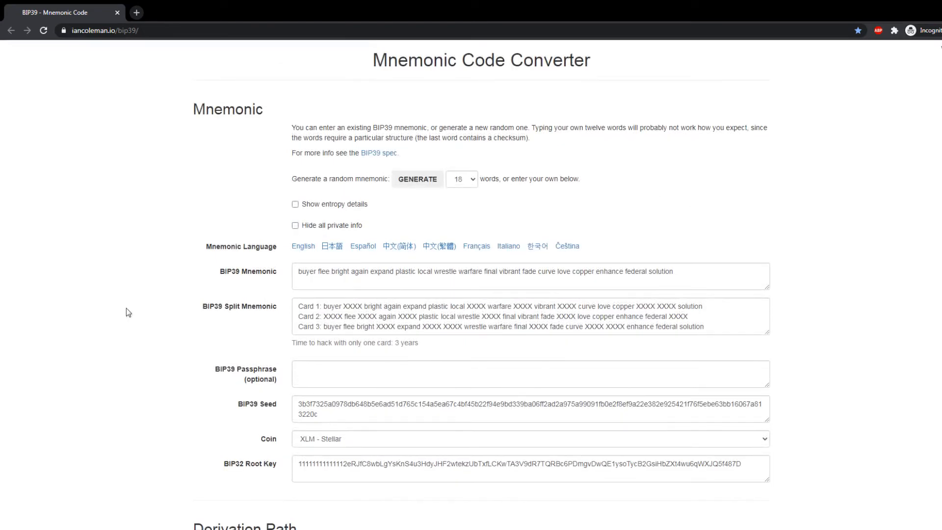
pyautogui.moveTo(133, 300)
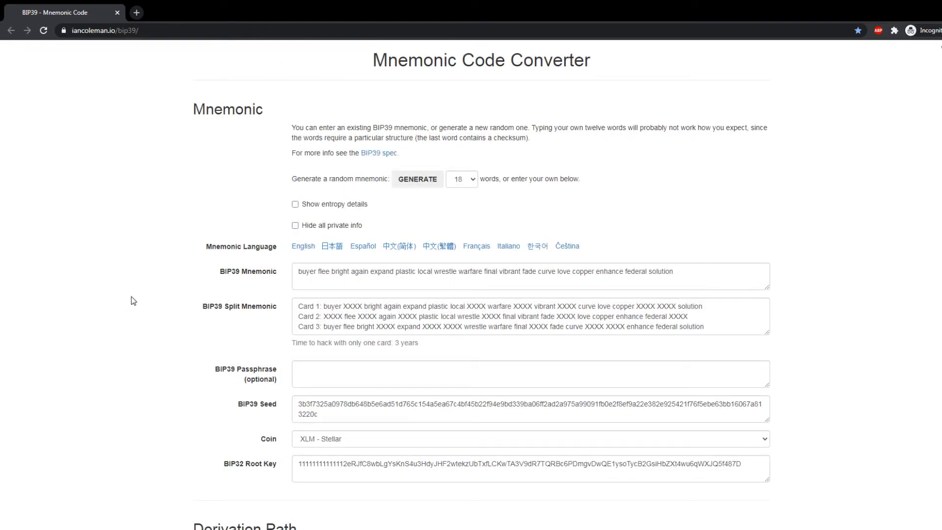
pyautogui.click(529, 438)
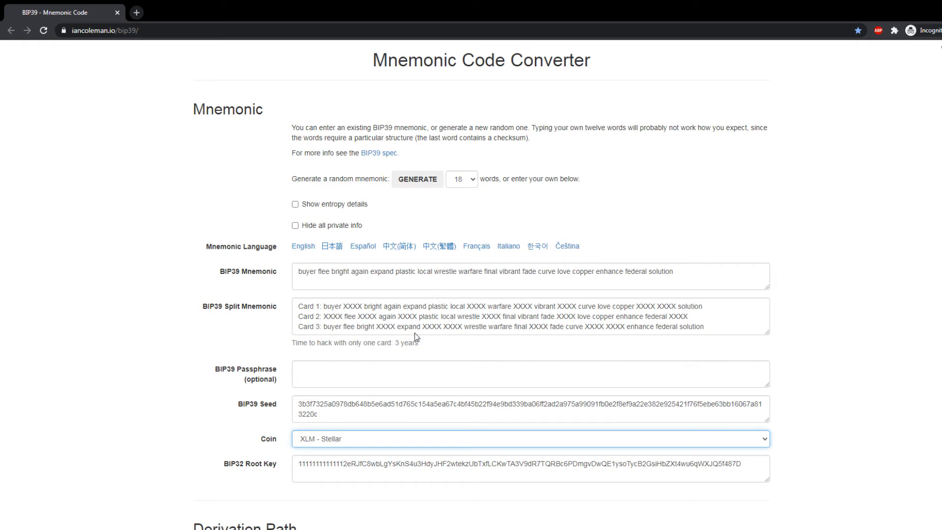
pyautogui.click(529, 276)
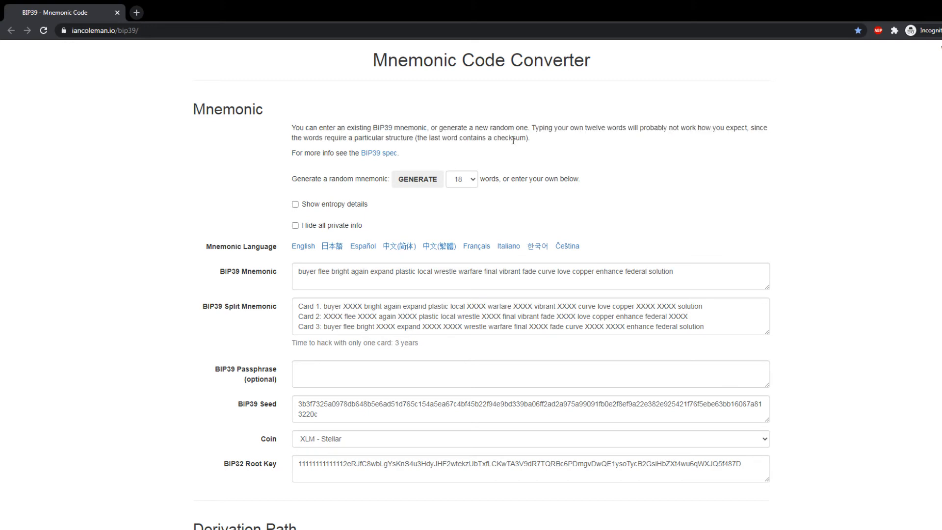
pyautogui.moveTo(523, 151)
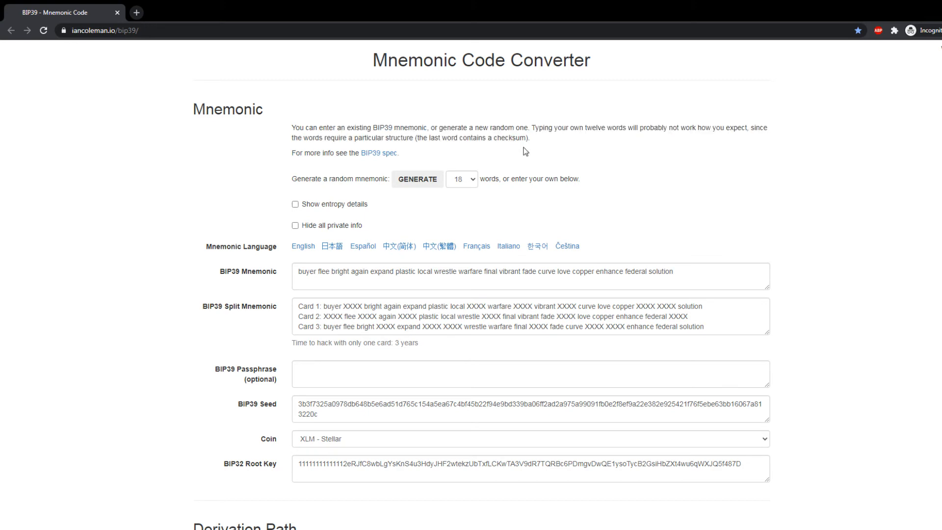
pyautogui.scroll(-3)
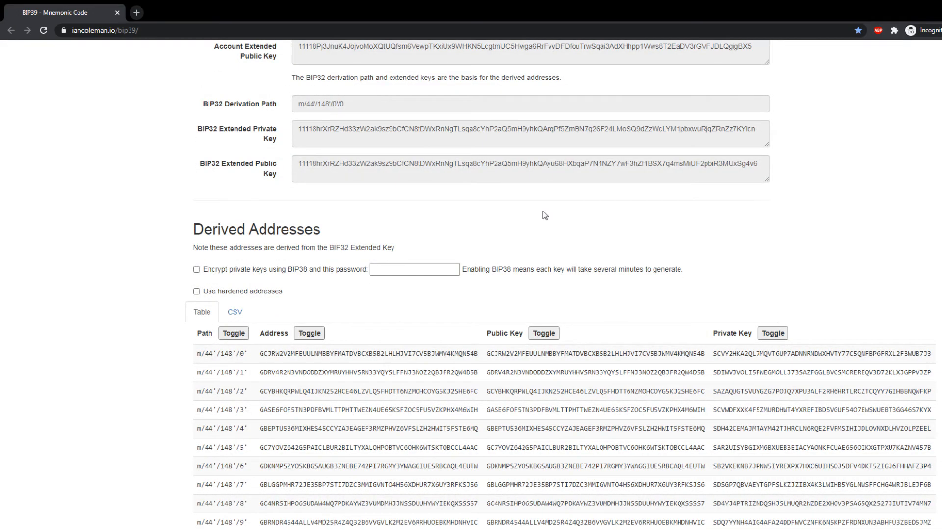
pyautogui.scroll(-3)
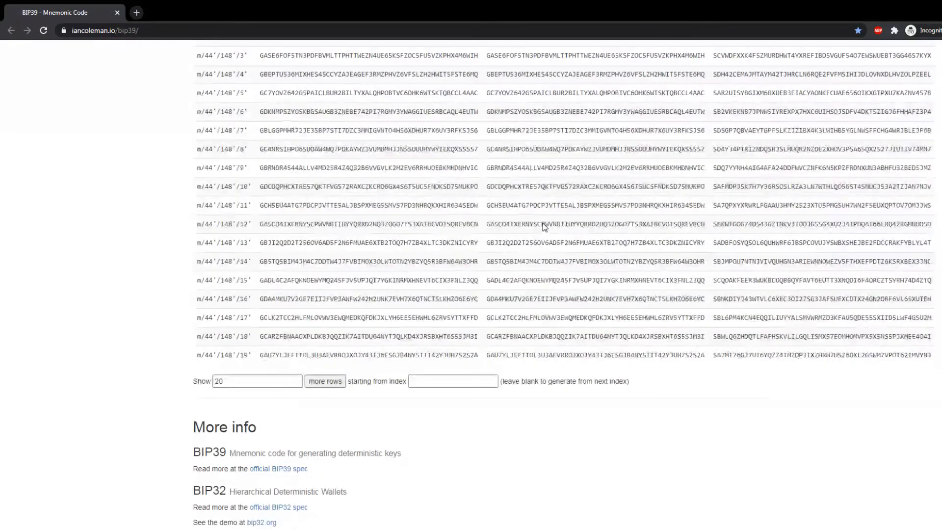
pyautogui.moveTo(167, 264)
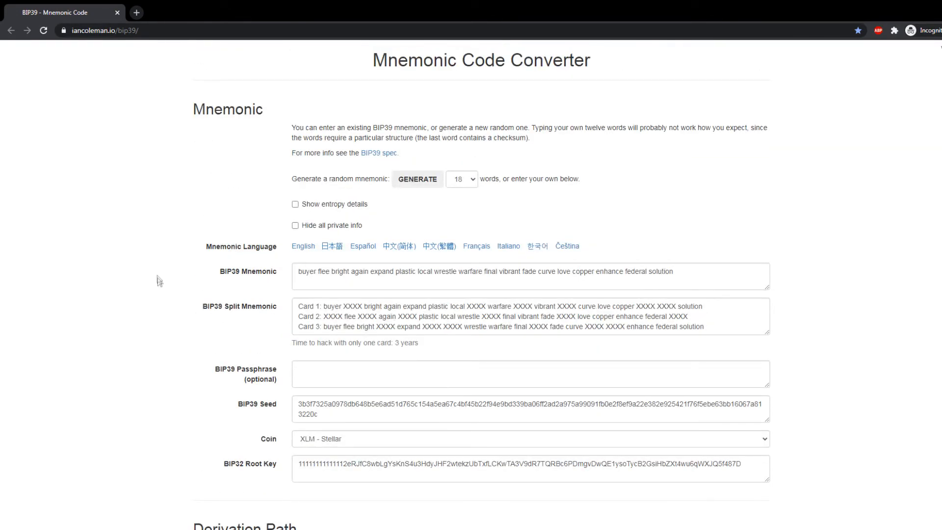
pyautogui.moveTo(163, 282)
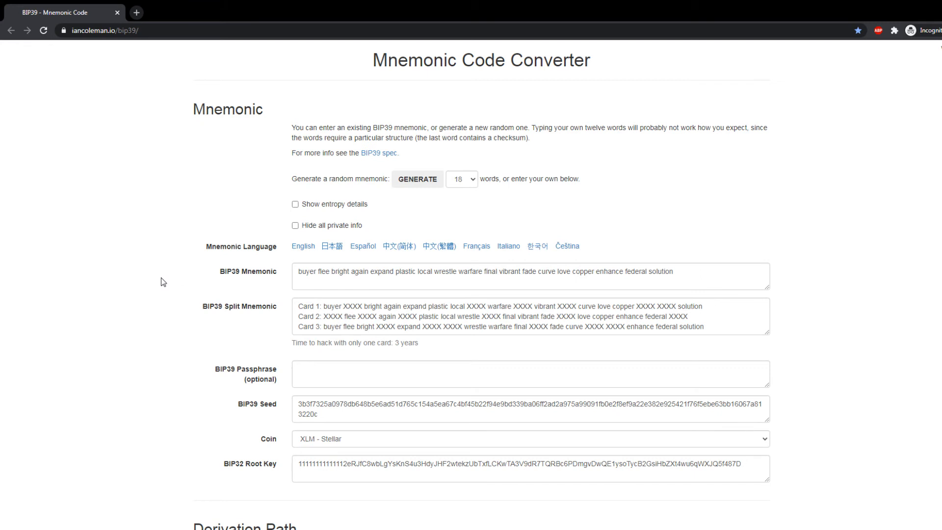